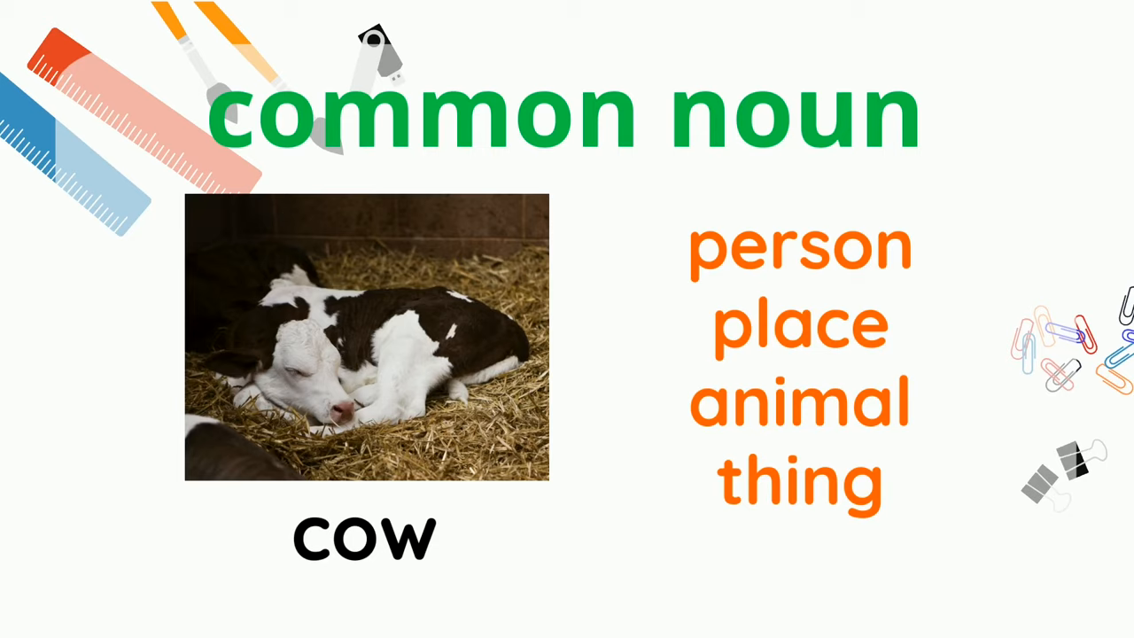
left_click(798, 401)
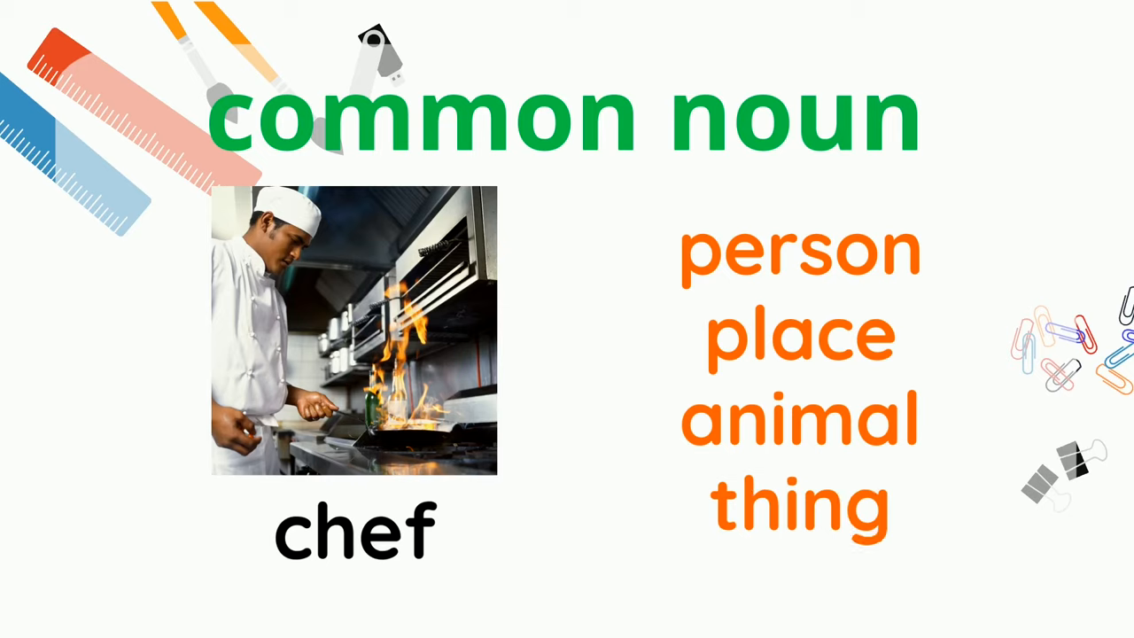
left_click(797, 252)
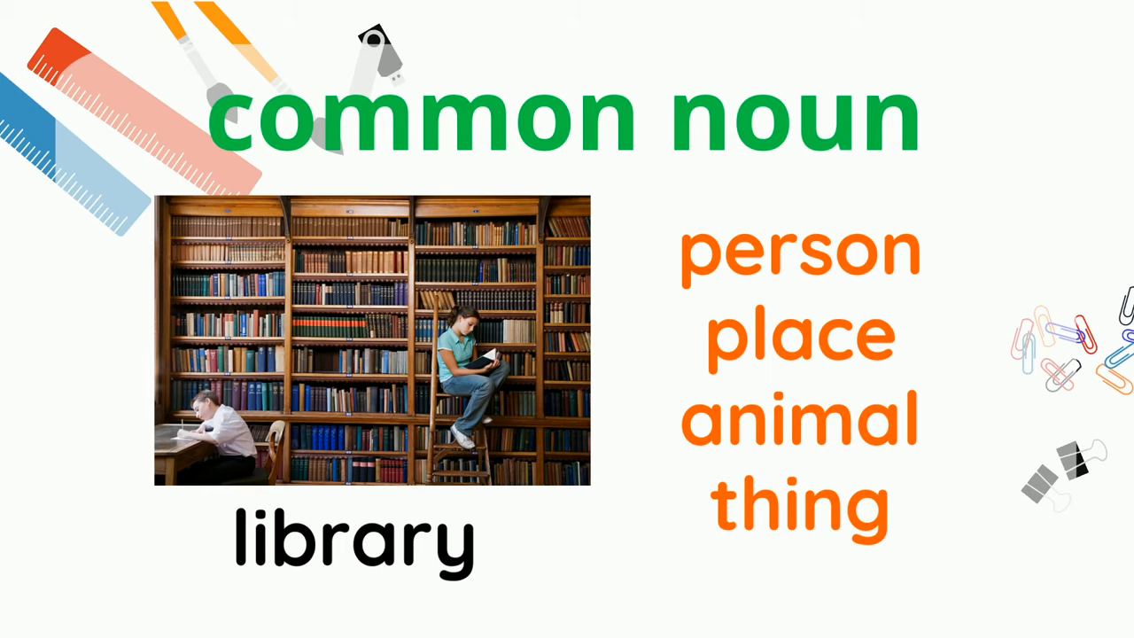
left_click(799, 335)
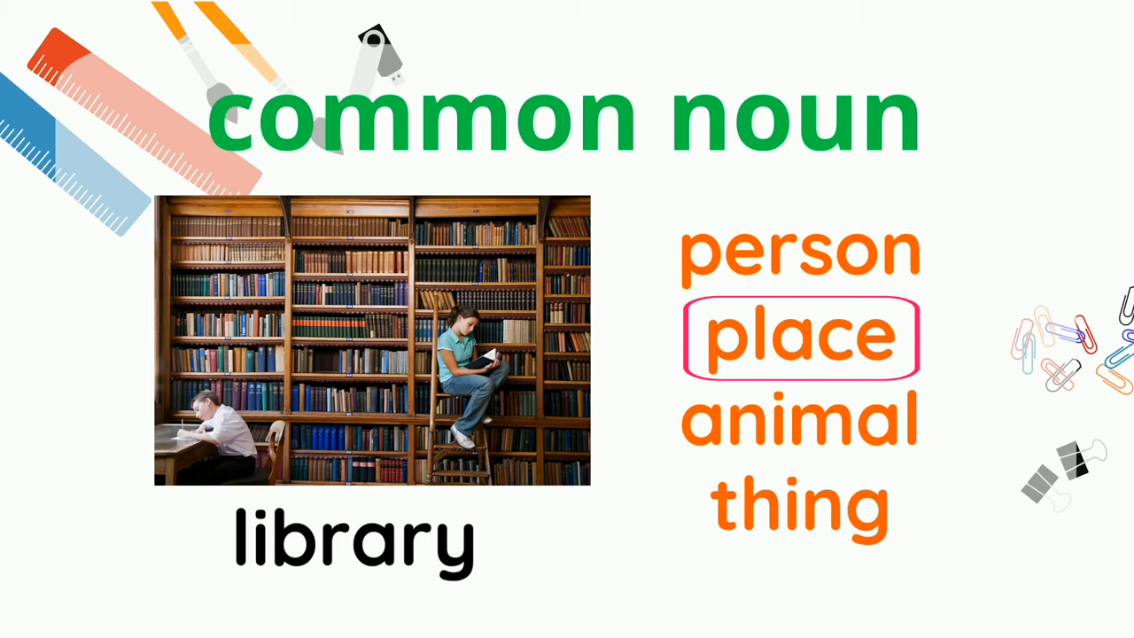